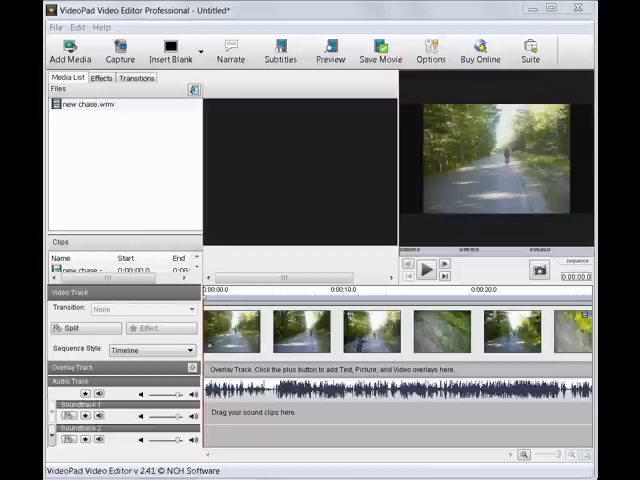
Show the Effects Library with its Brightness, Crop, Rotate and Zoom thumbnails.
click(100, 78)
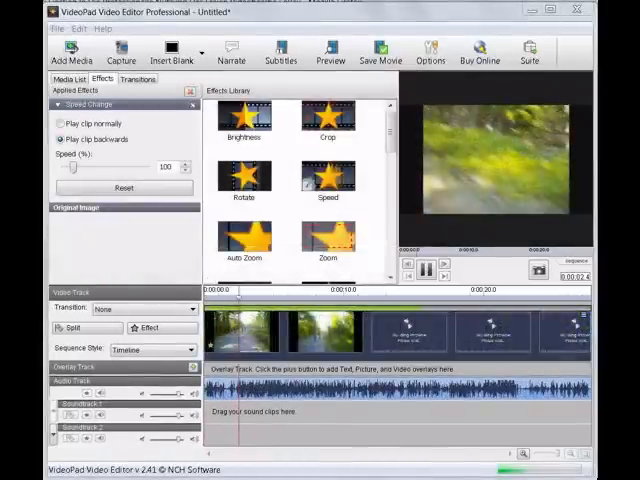